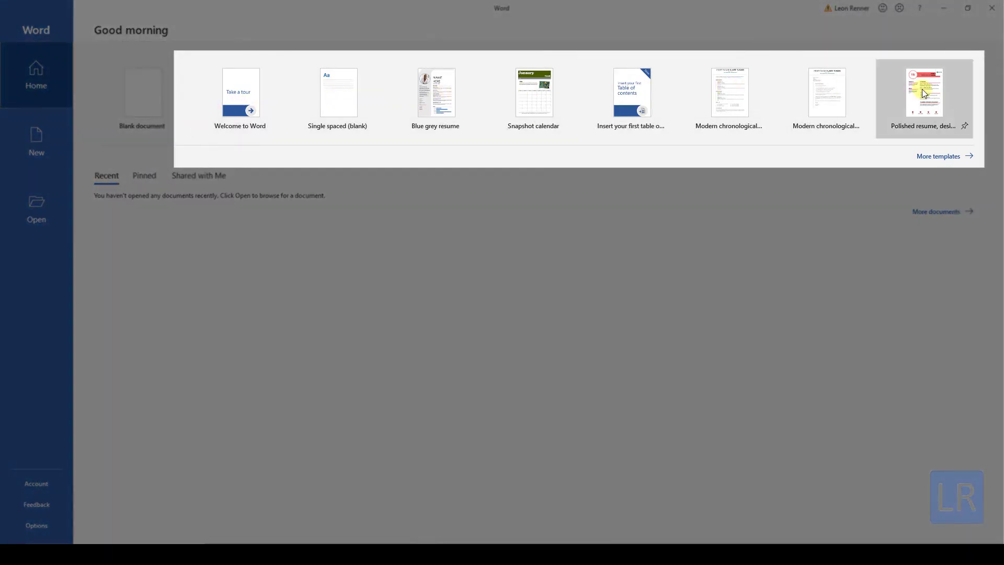
mouse_move(933, 128)
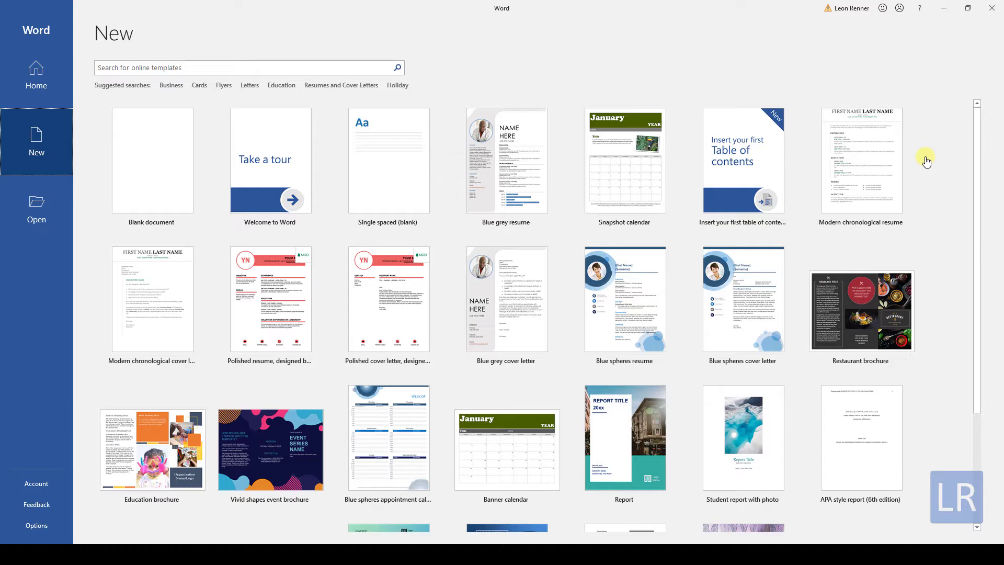
Step: Search the online templates for 'resume' and show the results
click(248, 67)
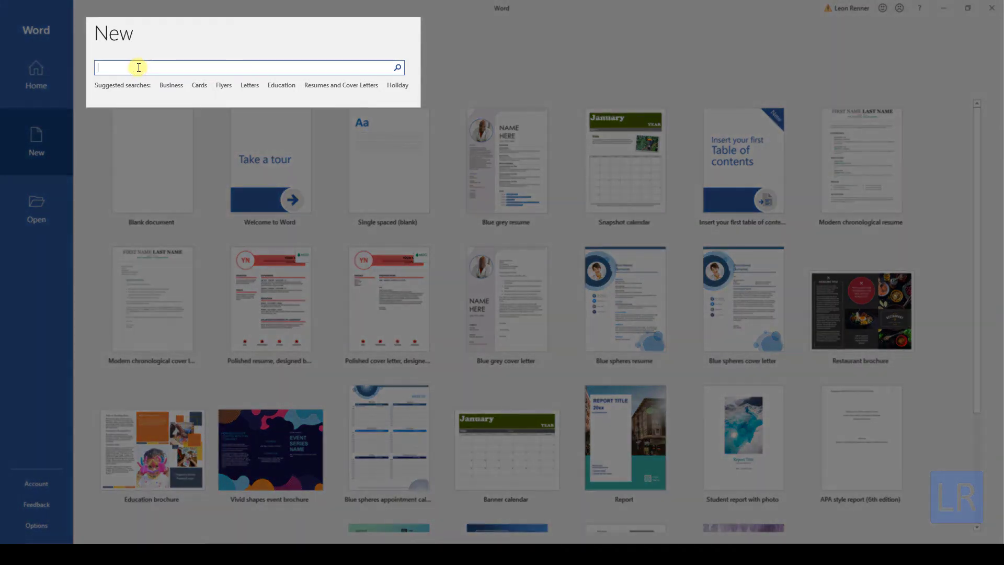
text(resume)
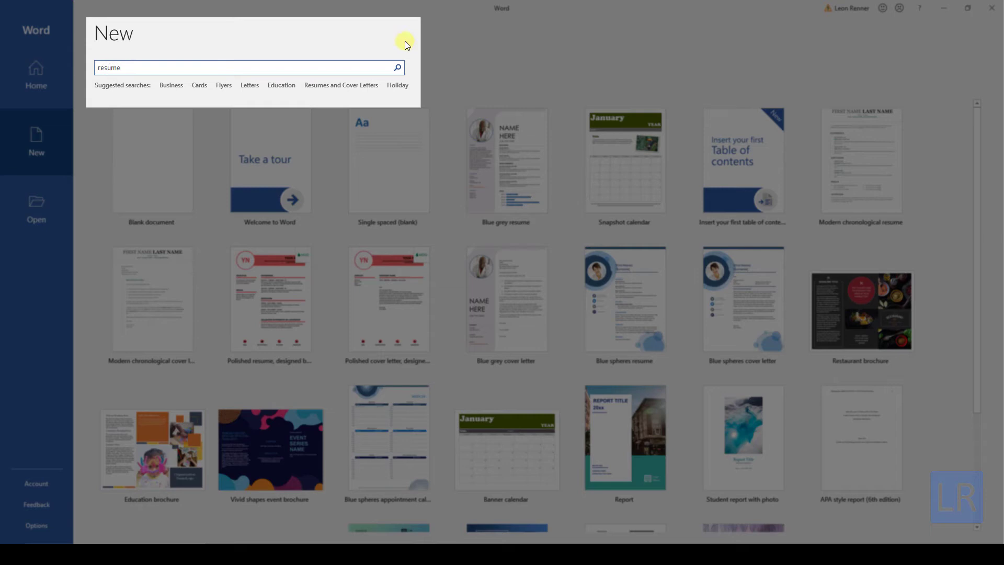
click(396, 67)
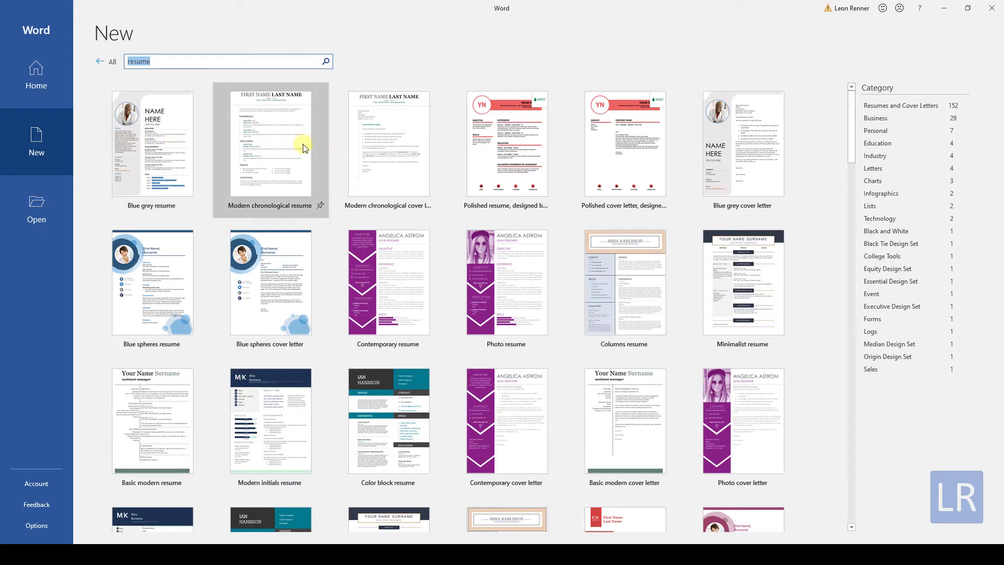
mouse_move(527, 142)
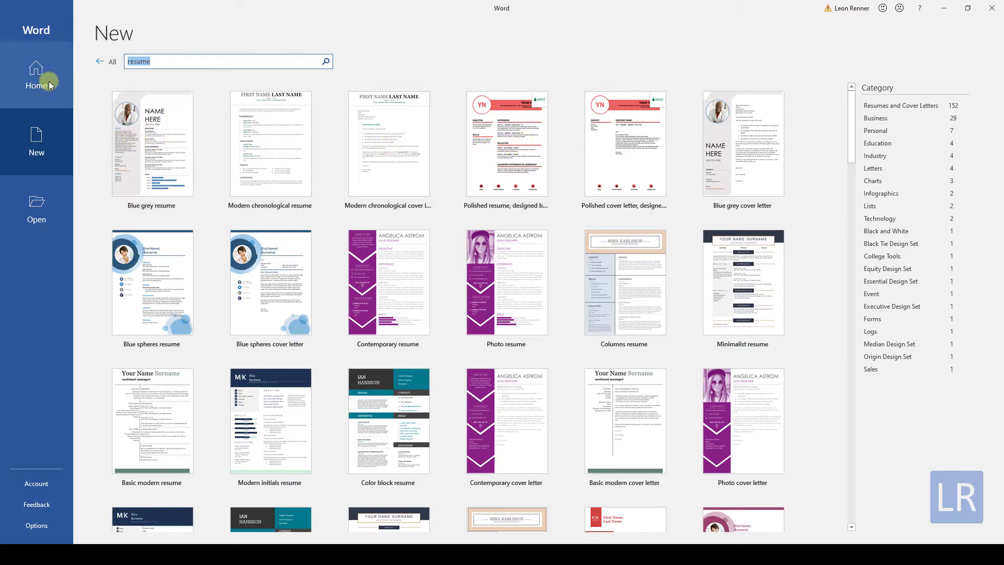
Step: Create a blank document containing 'Sample Text' set to 72-point font
click(36, 77)
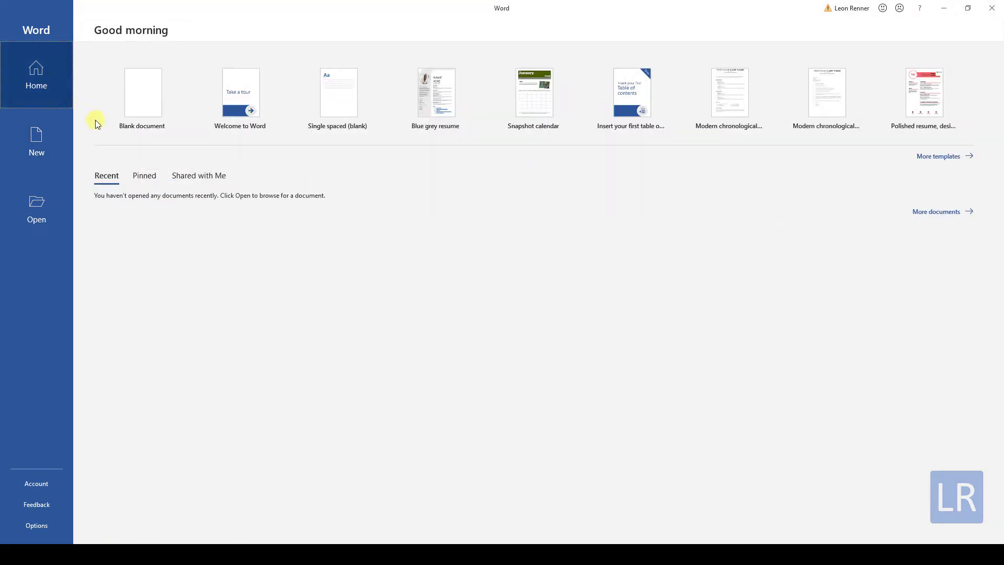
click(143, 92)
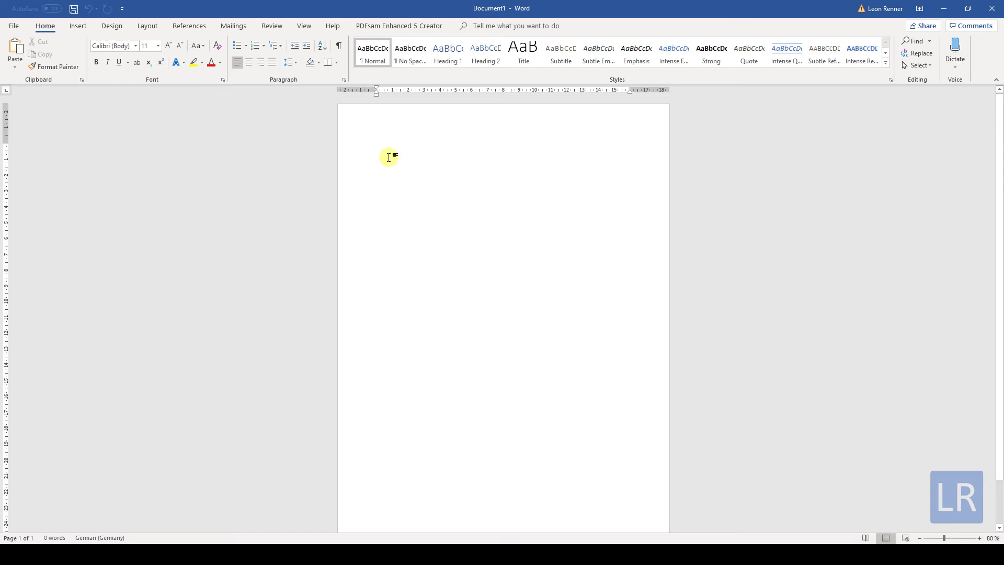
text(Sample Text)
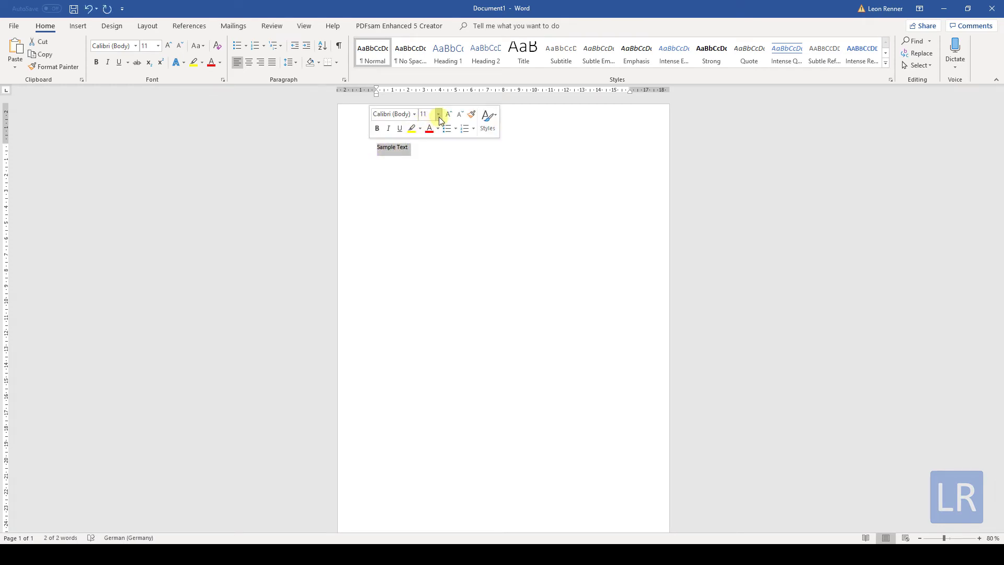
text(72)
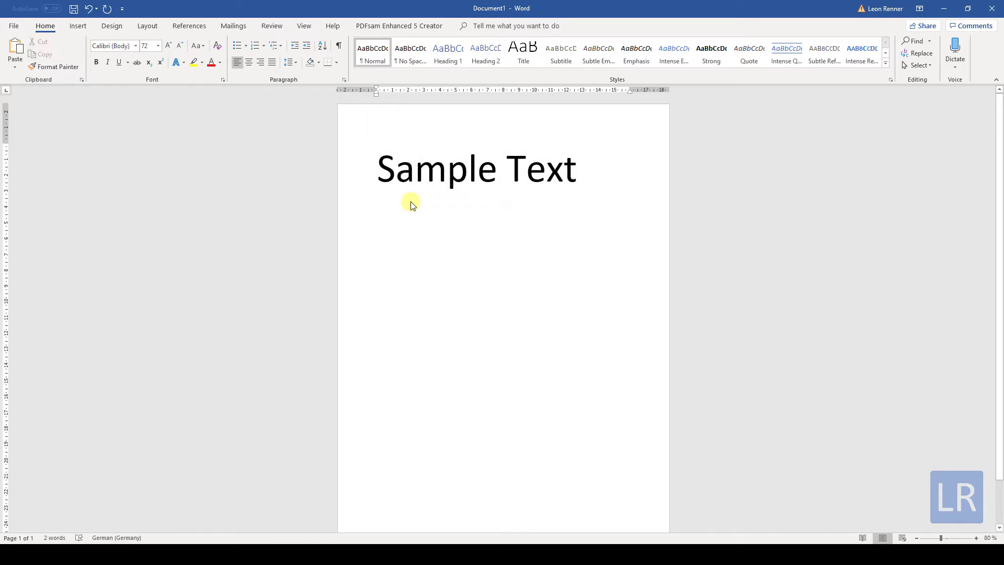
click(414, 168)
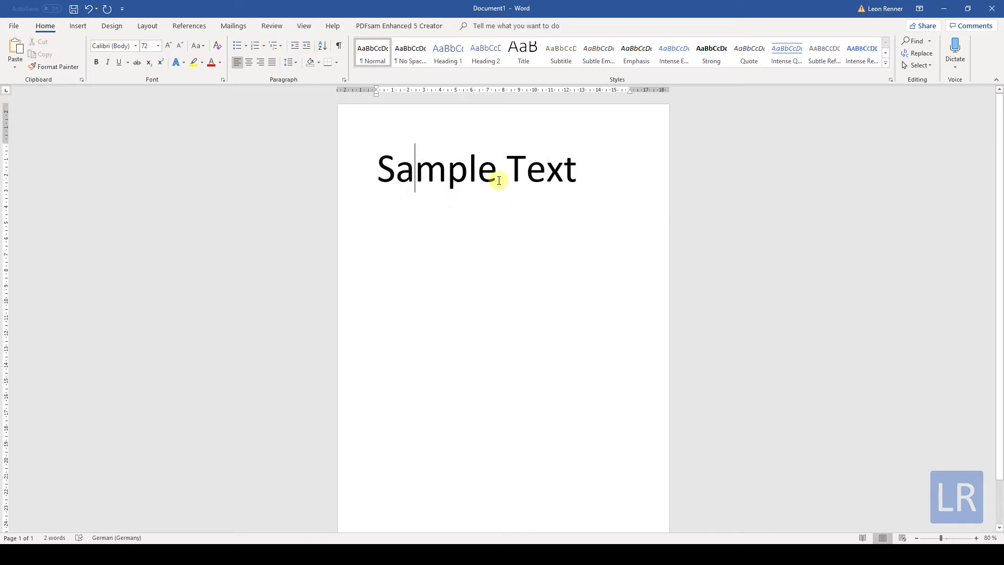
Step: Save the document as 'Sample_Document' in the Videos folder via Save As
click(13, 26)
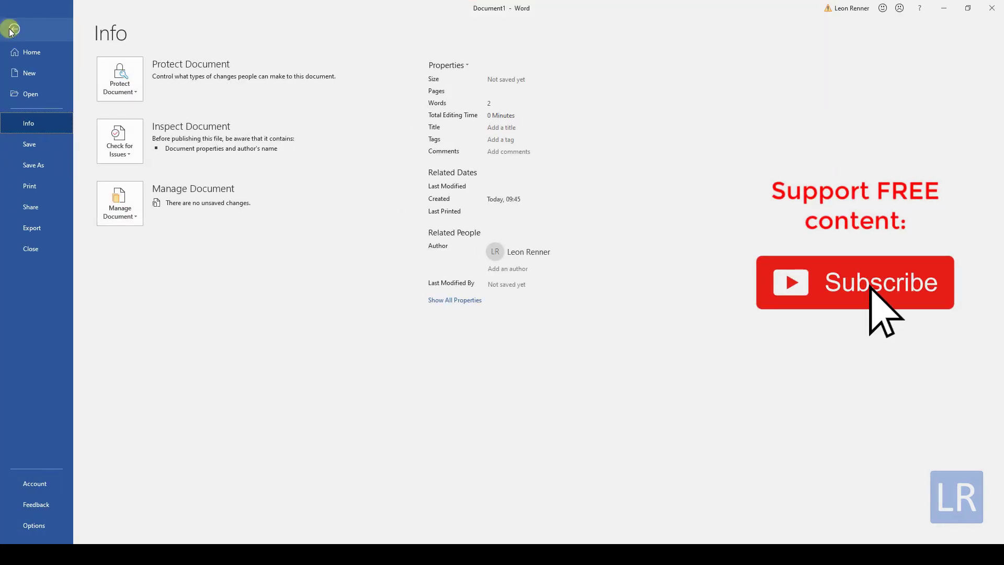
click(33, 165)
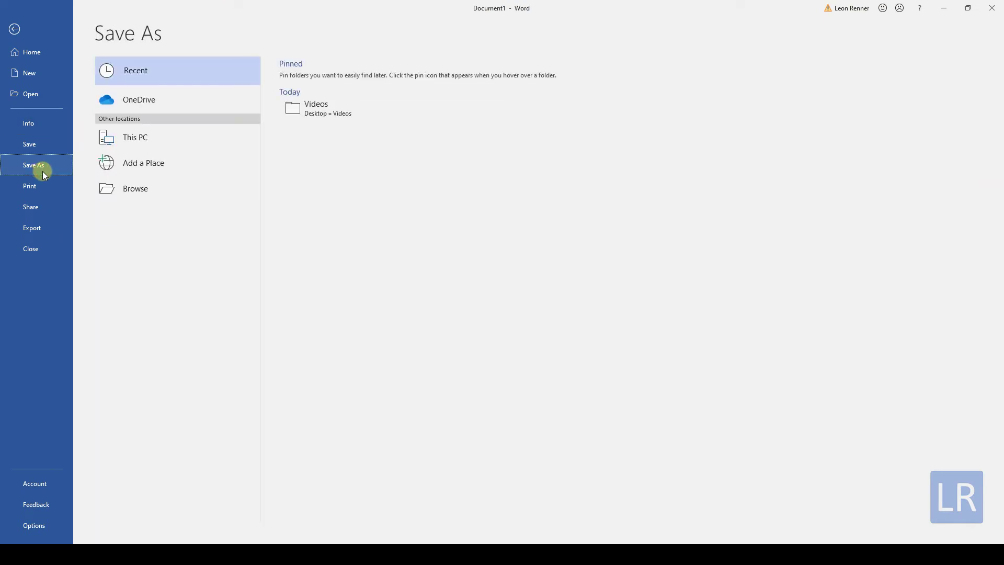
click(135, 189)
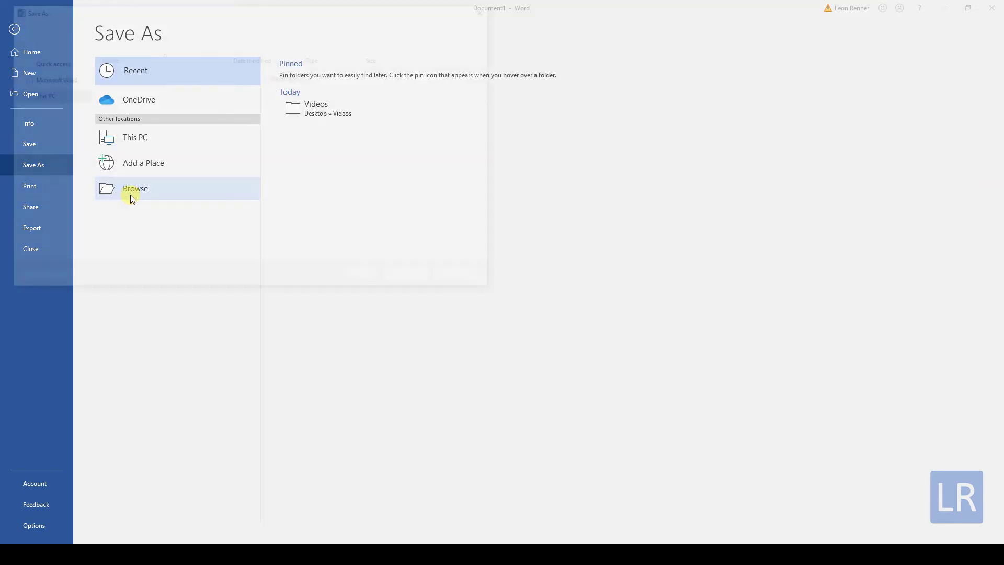
click(135, 189)
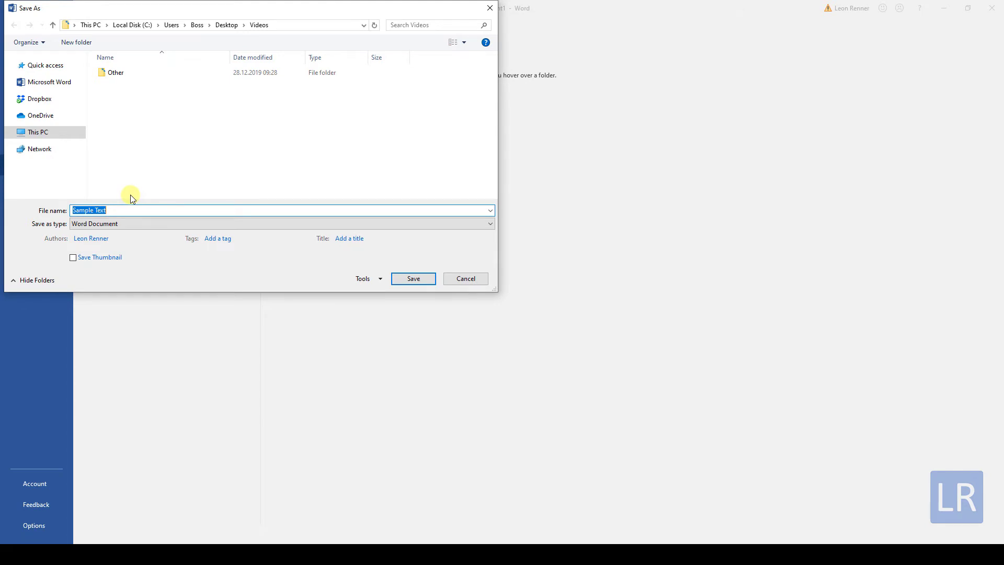
text(Samp)
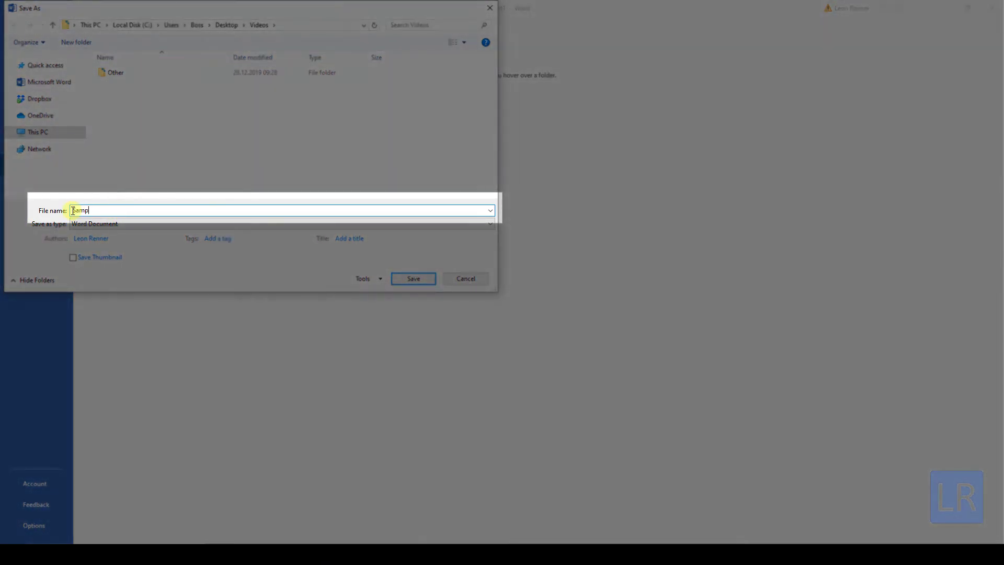
text(Sample_Document)
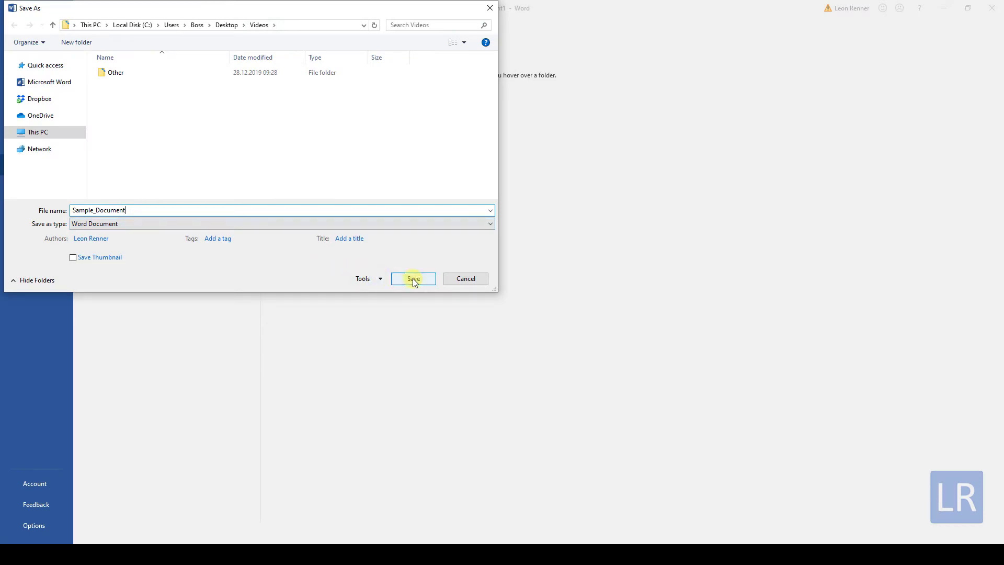
click(413, 277)
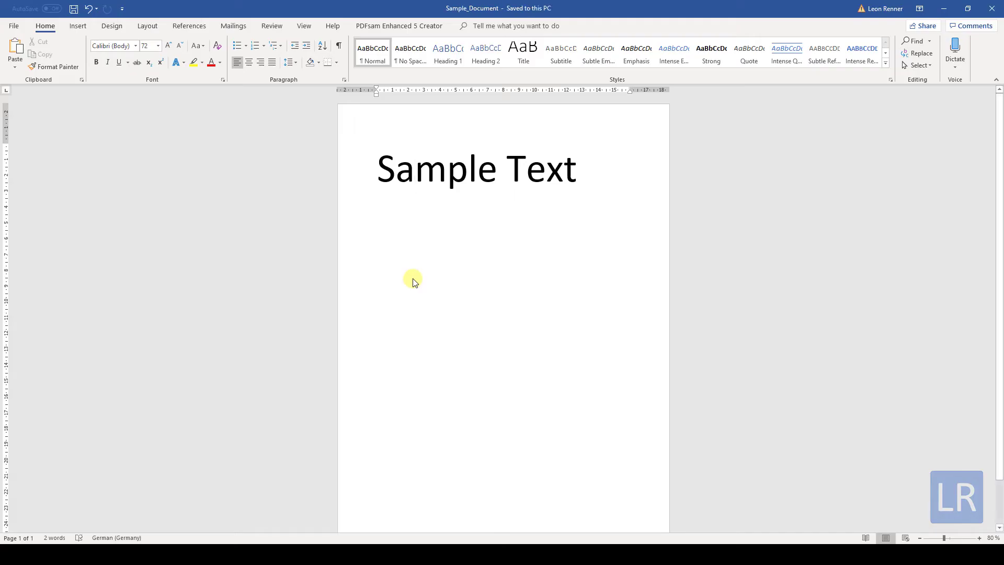
mouse_move(408, 270)
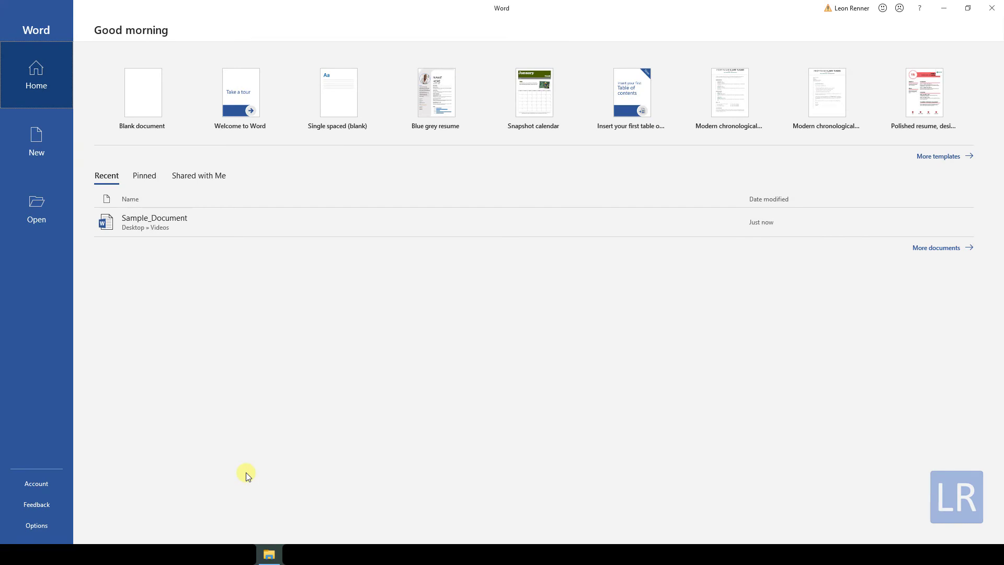
mouse_move(262, 519)
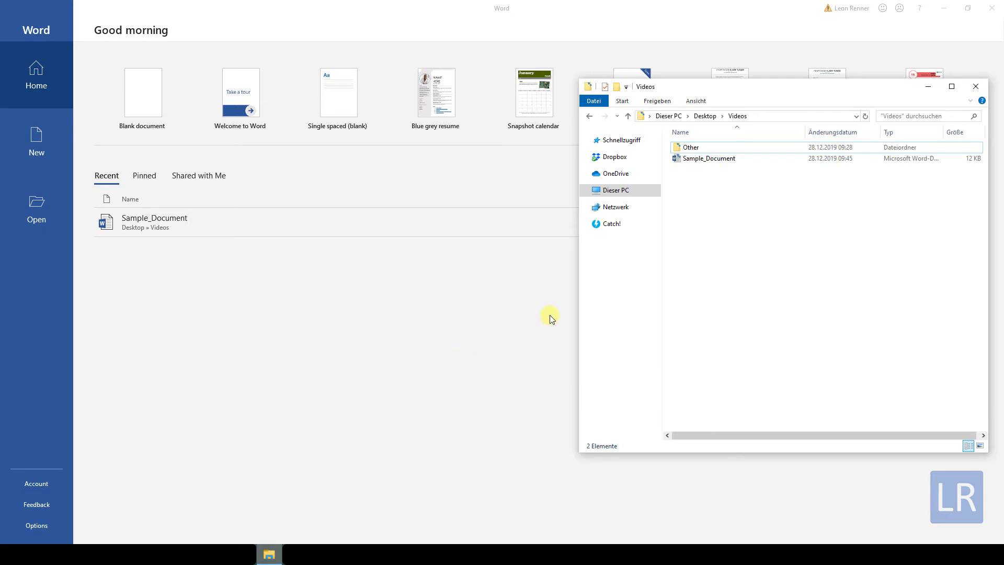
Step: Check the Desktop Videos folder in File Explorer for Sample_Document
click(708, 158)
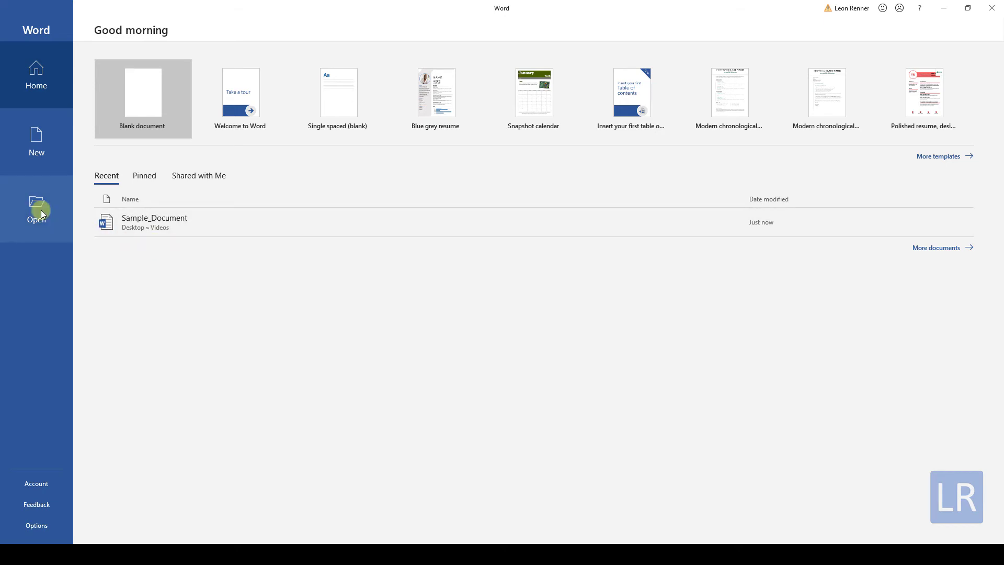
Step: Browse to the Videos folder and reopen Sample_Document
click(36, 210)
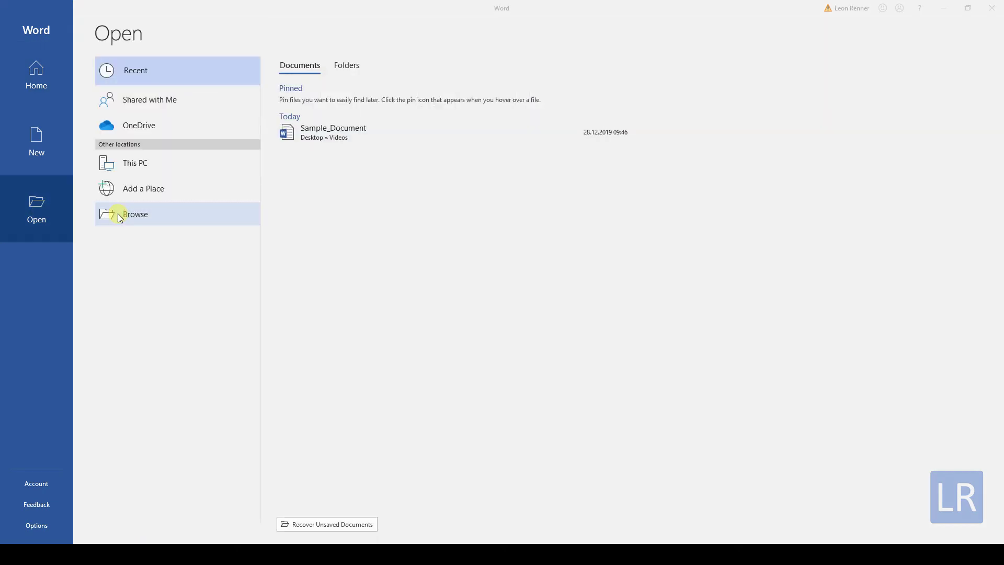
click(135, 214)
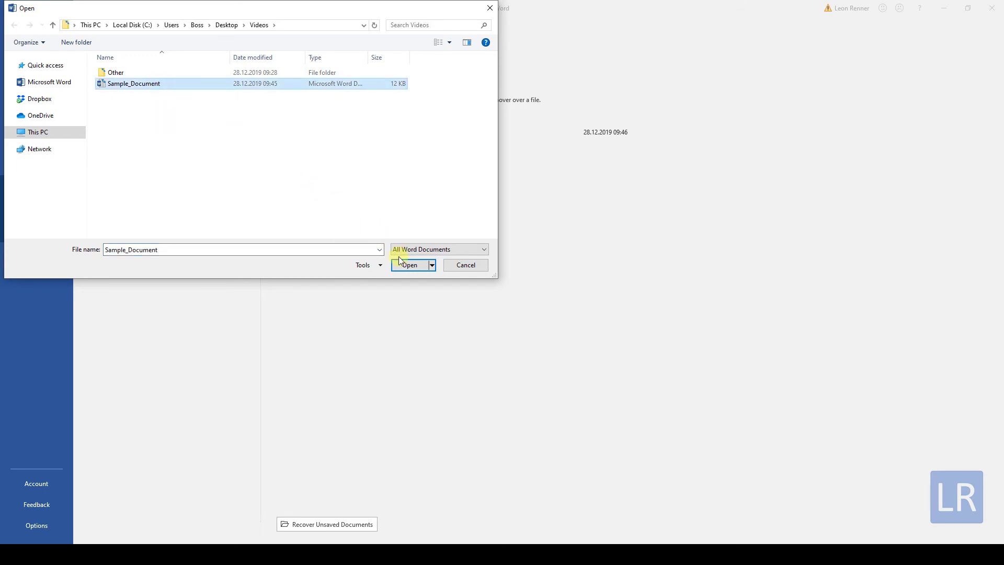
click(408, 265)
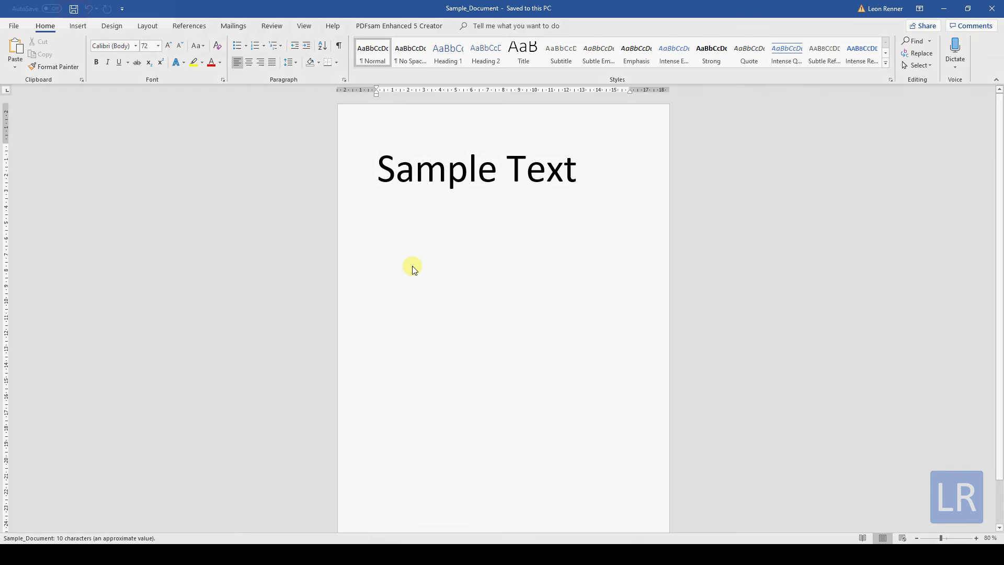
Step: Save Sample_Document again under its existing name from the Quick Access Toolbar
click(73, 8)
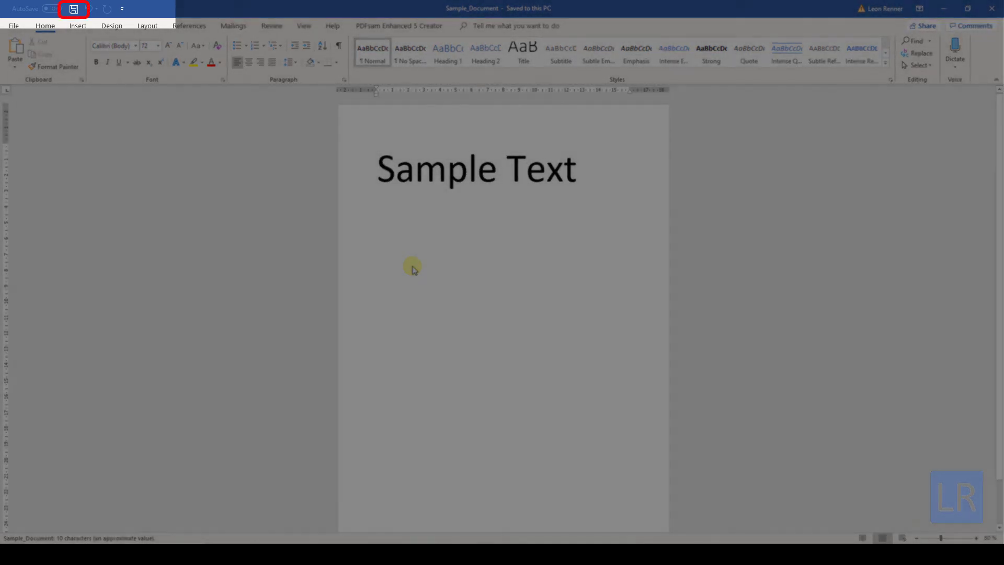
click(73, 9)
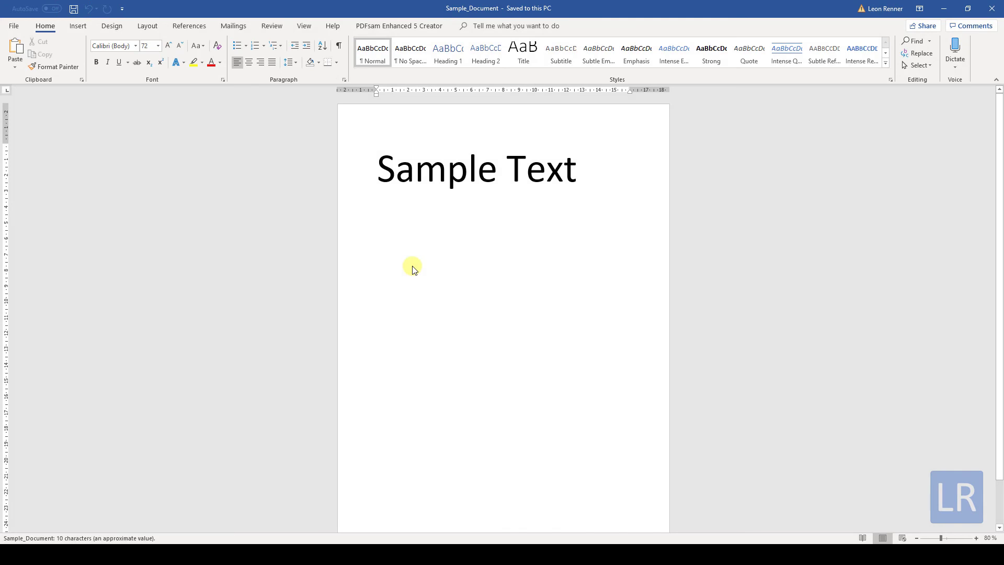